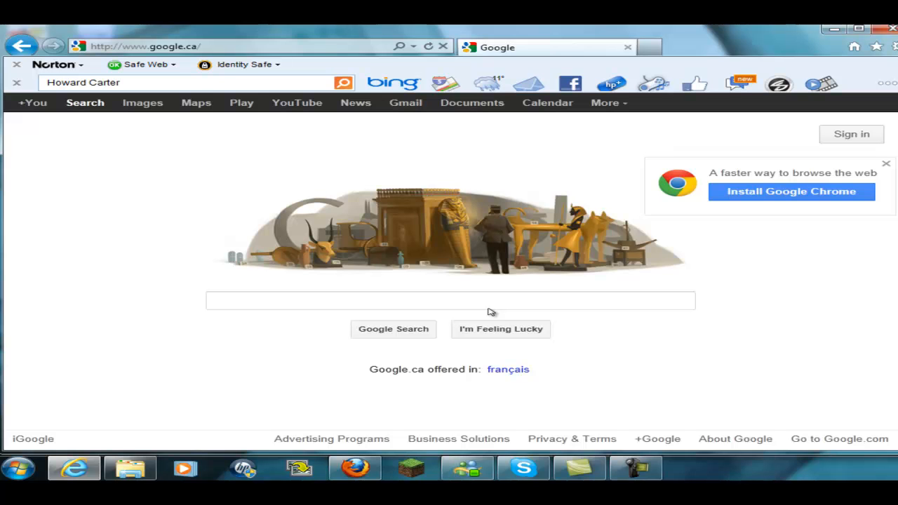
Step: Search the Start Menu for 'cmd' and launch the Command Prompt result
left_click(18, 468)
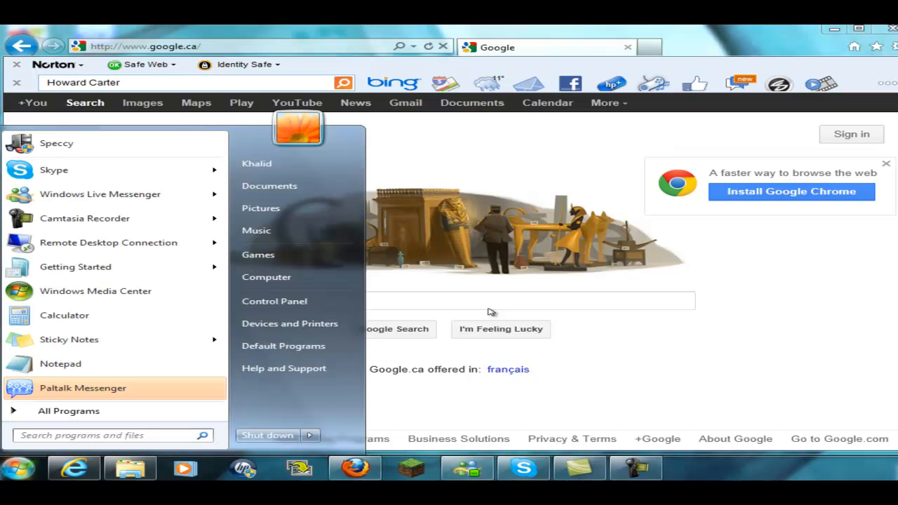
type("cmd")
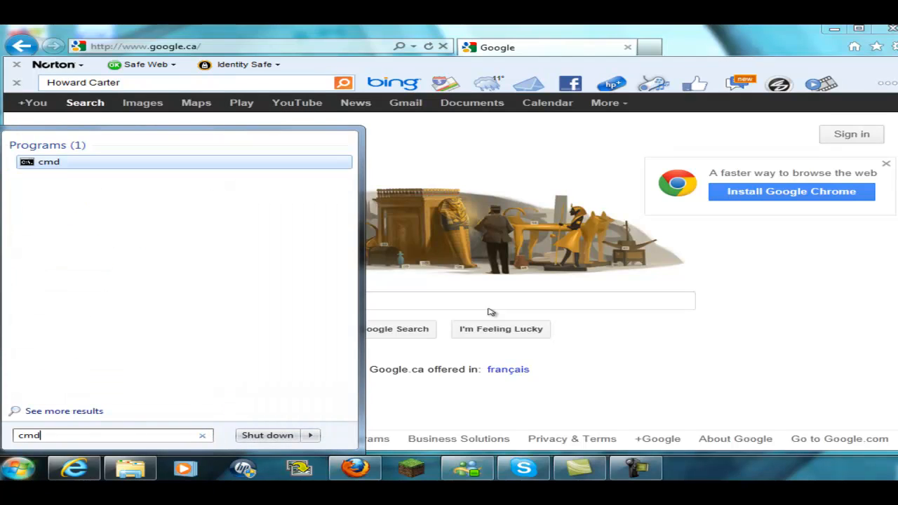
left_click(49, 162)
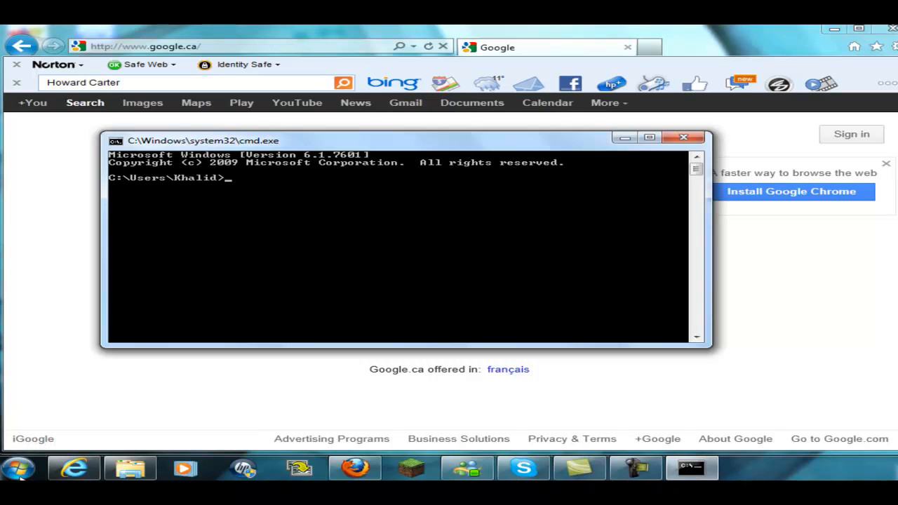
mouse_move(25, 475)
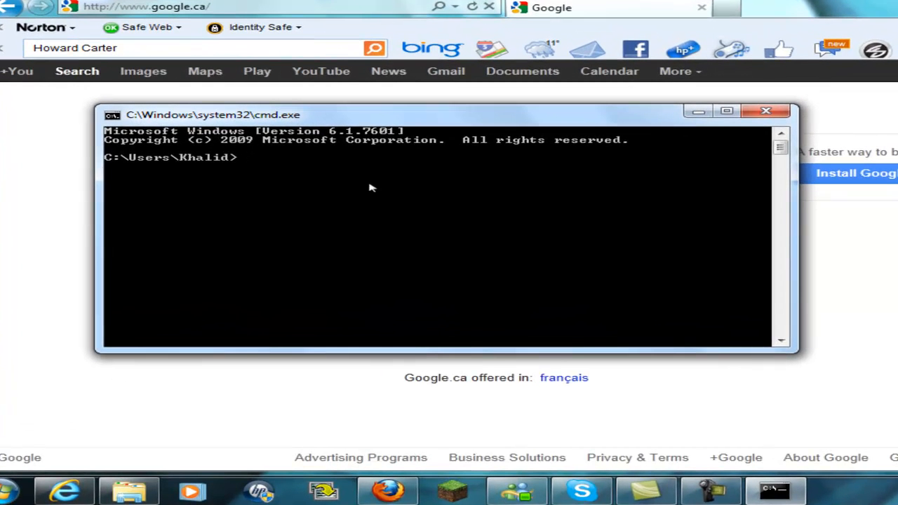
Step: Type 'ping facebook.' at the Command Prompt
type("ping")
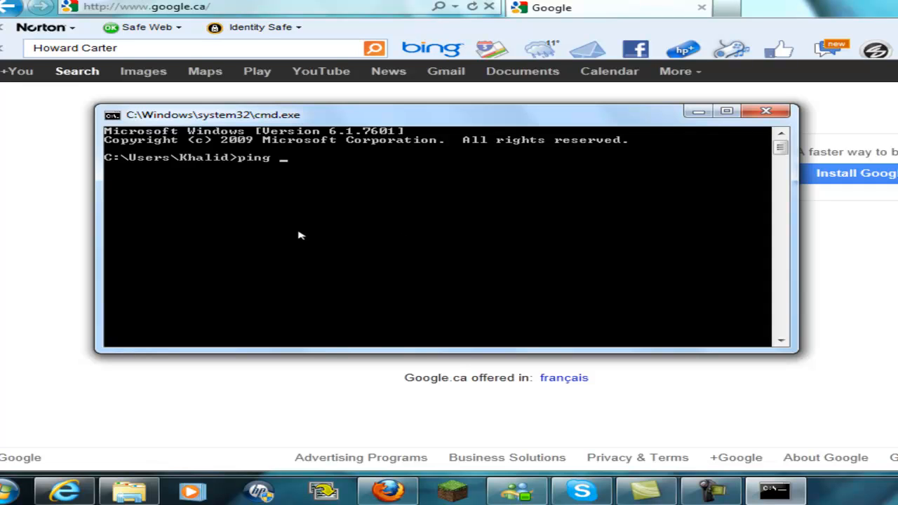
type("f")
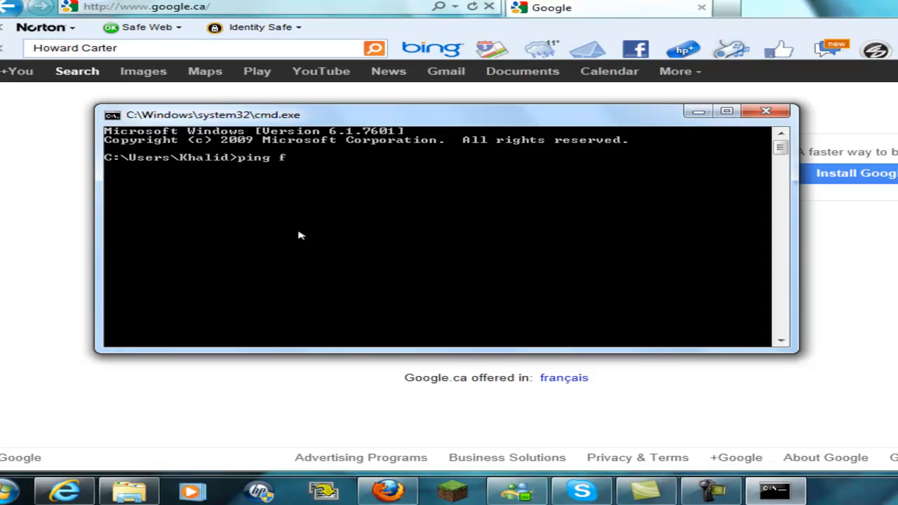
type("acebook.")
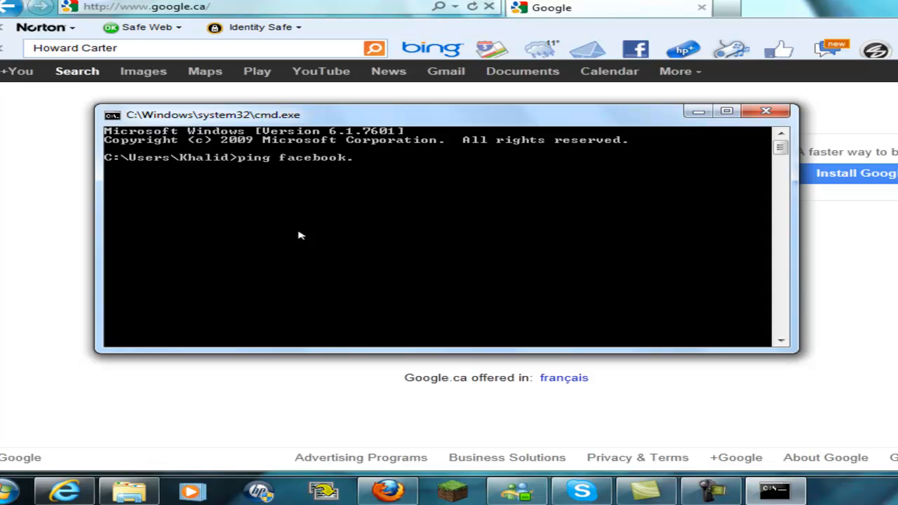